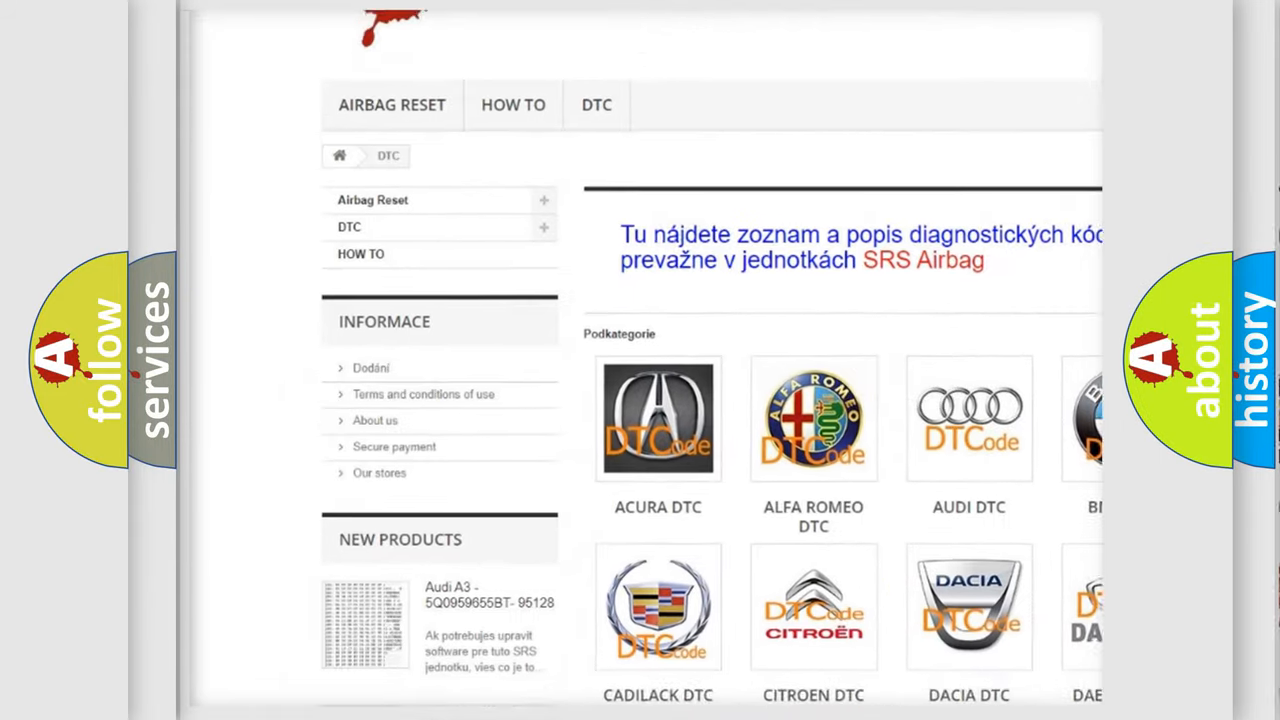
scroll("down", 3)
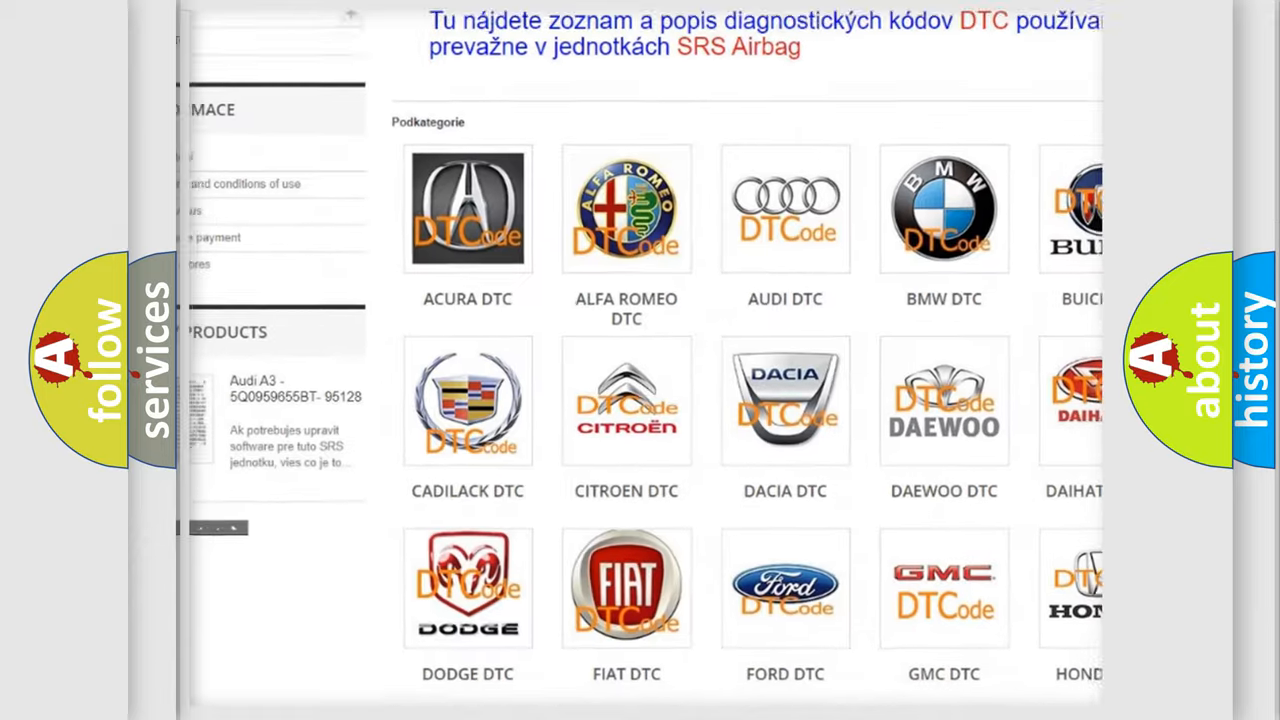